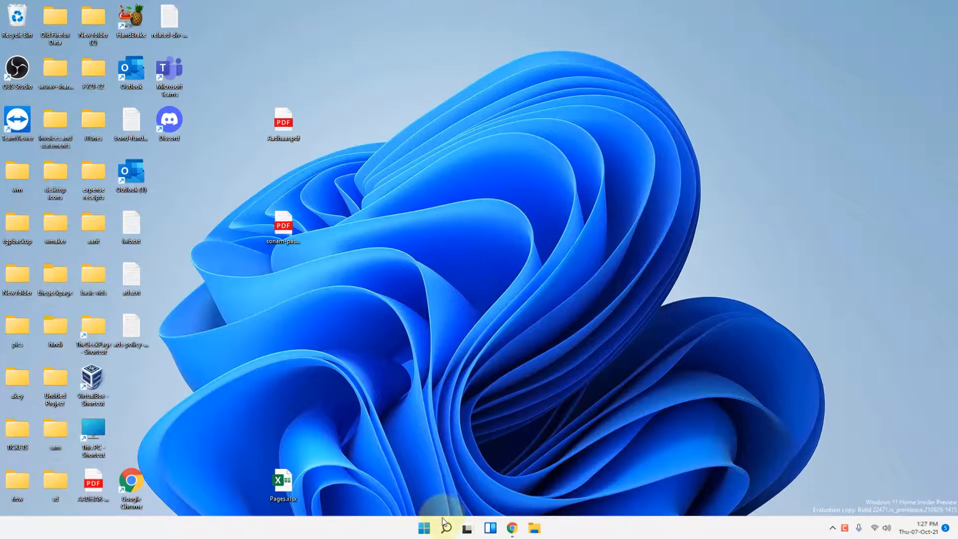
# Search Windows for "on screen keyboard" from the taskbar
pyautogui.click(424, 527)
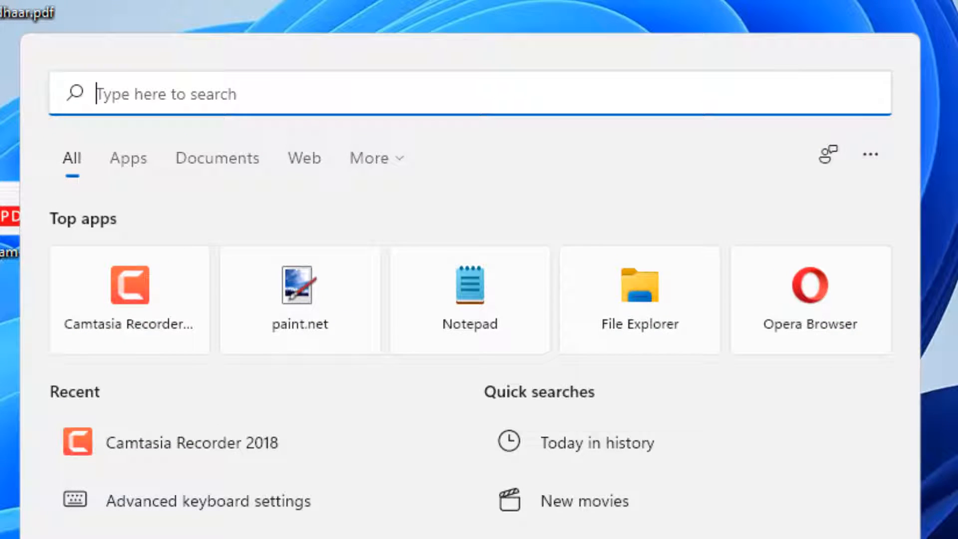
pyautogui.write('on screen keyboard')
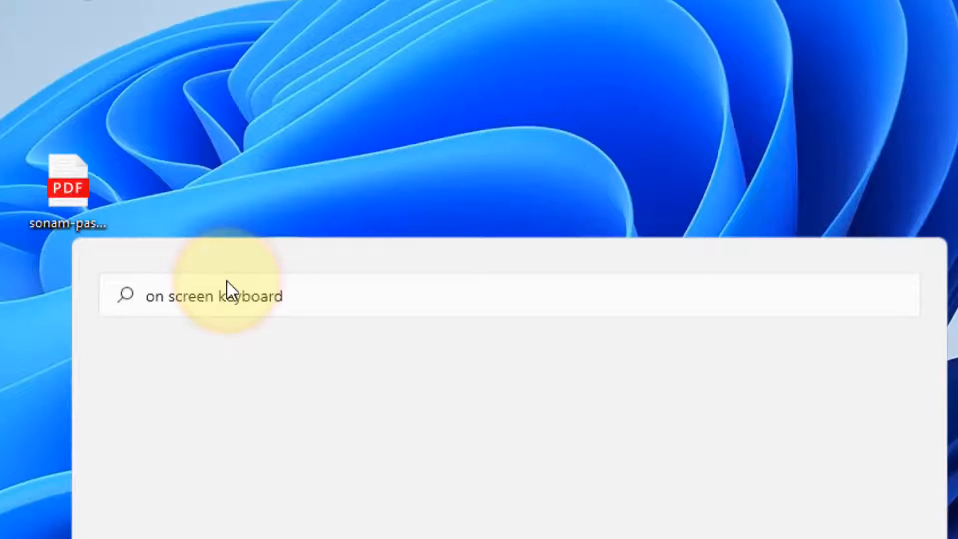
# Launch On-Screen Keyboard, enable Caps, and enter uppercase letters into Notepad
pyautogui.click(227, 295)
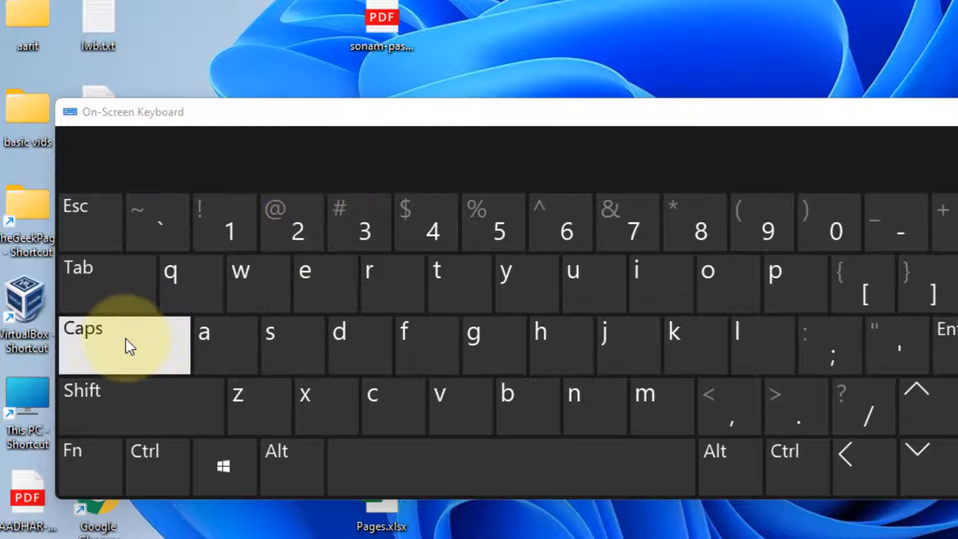
pyautogui.click(124, 345)
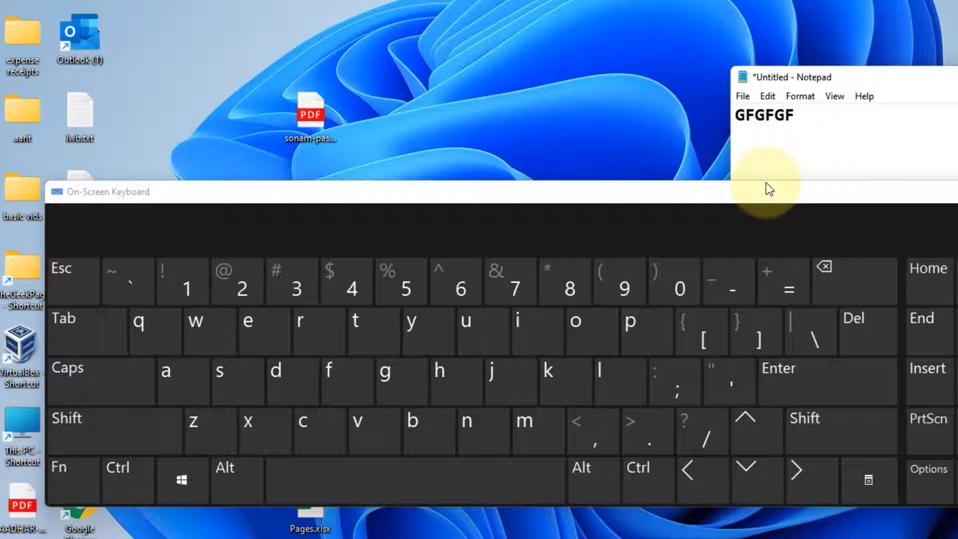
pyautogui.write('dfcfddf')
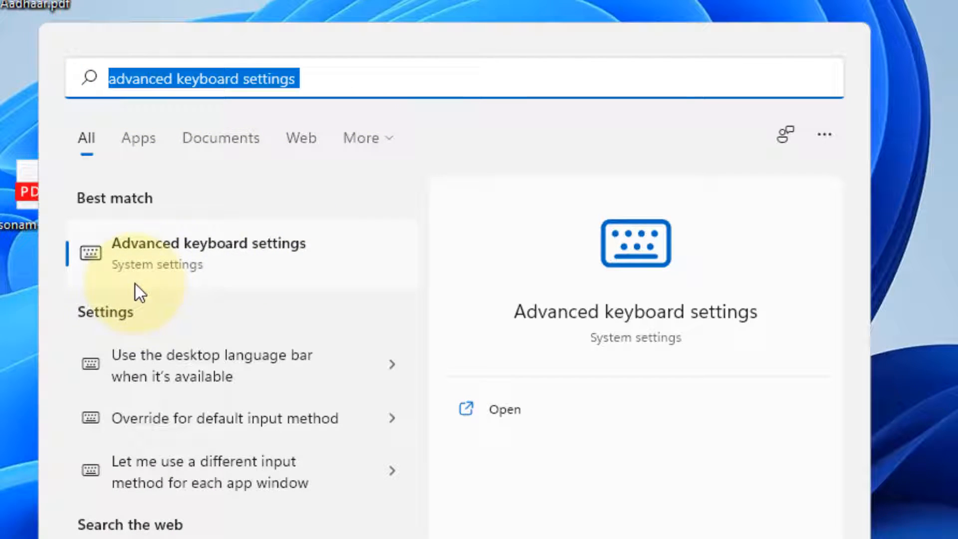
pyautogui.moveTo(247, 285)
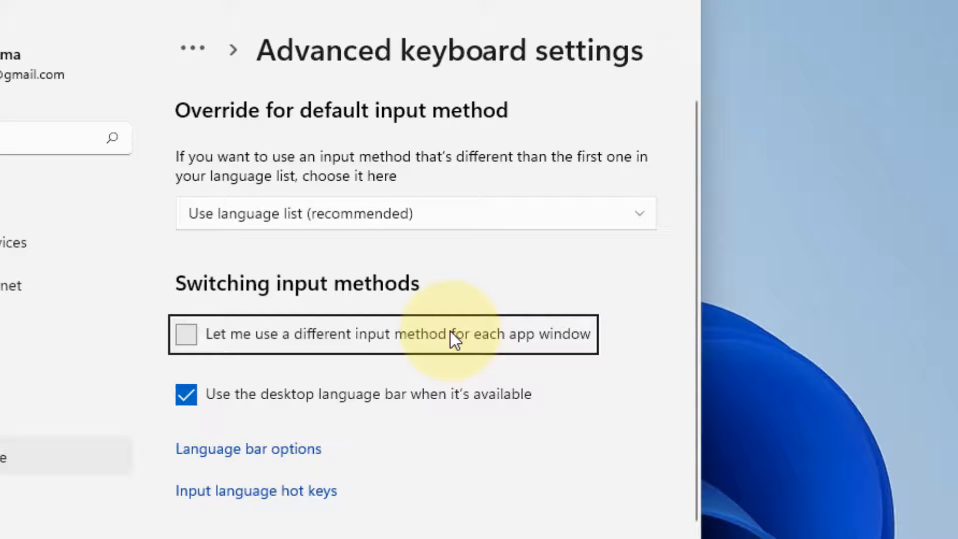
pyautogui.moveTo(299, 487)
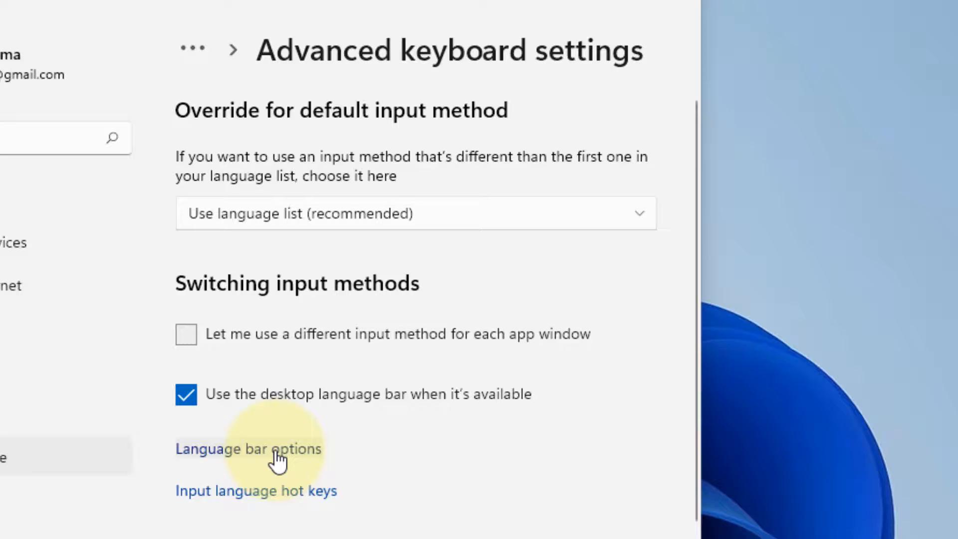
# Reach the Text Services and Input Languages dialog via Language bar options
pyautogui.click(249, 448)
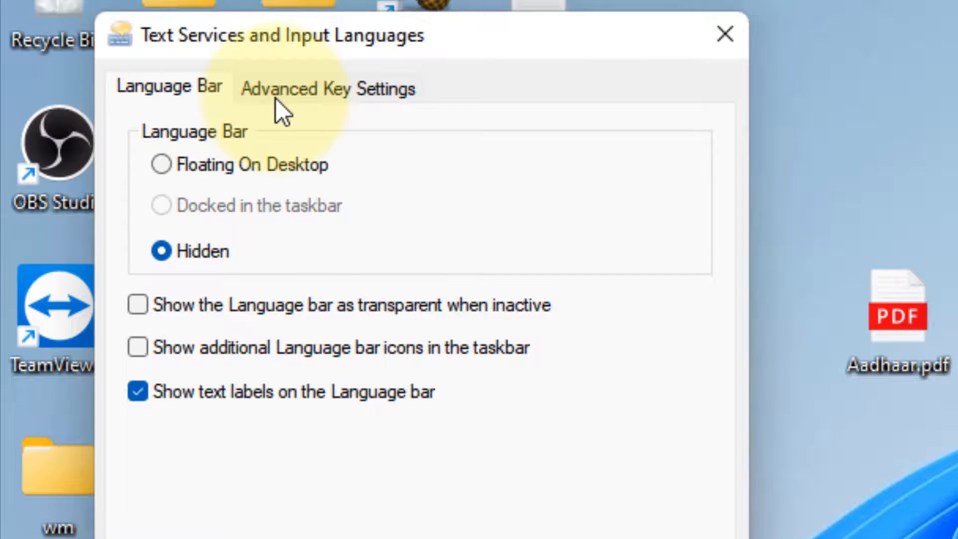
# Under Advanced Key Settings, choose "Press the SHIFT key" to turn off Caps Lock
pyautogui.click(329, 88)
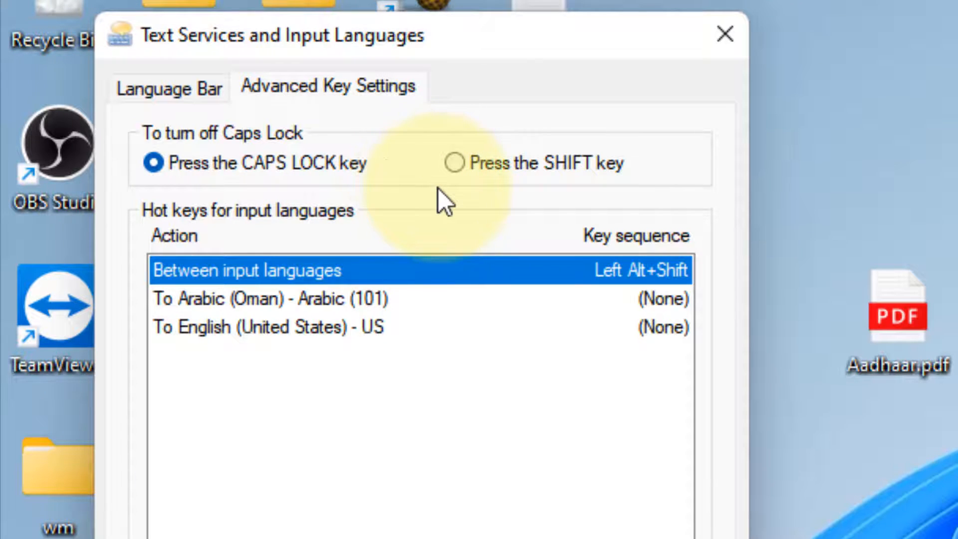
pyautogui.click(454, 163)
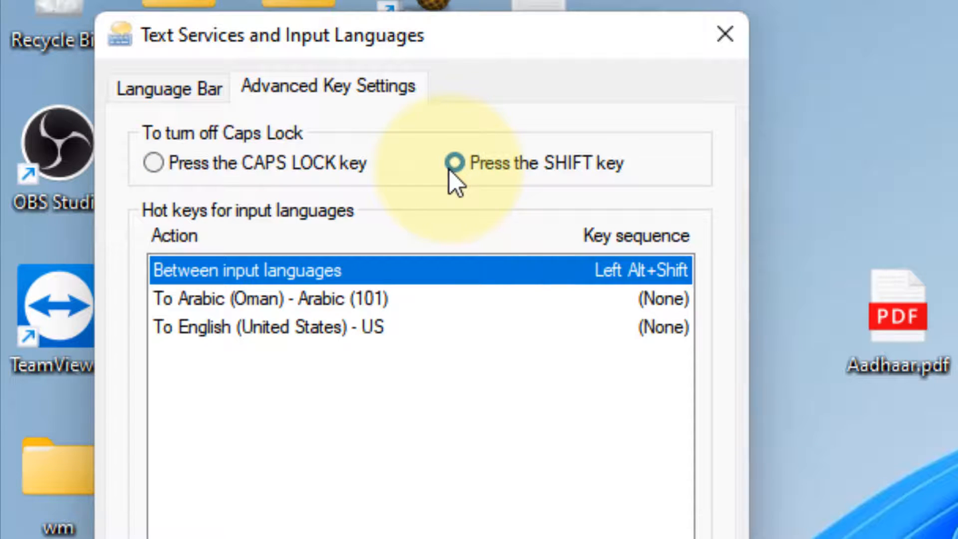
pyautogui.moveTo(455, 184)
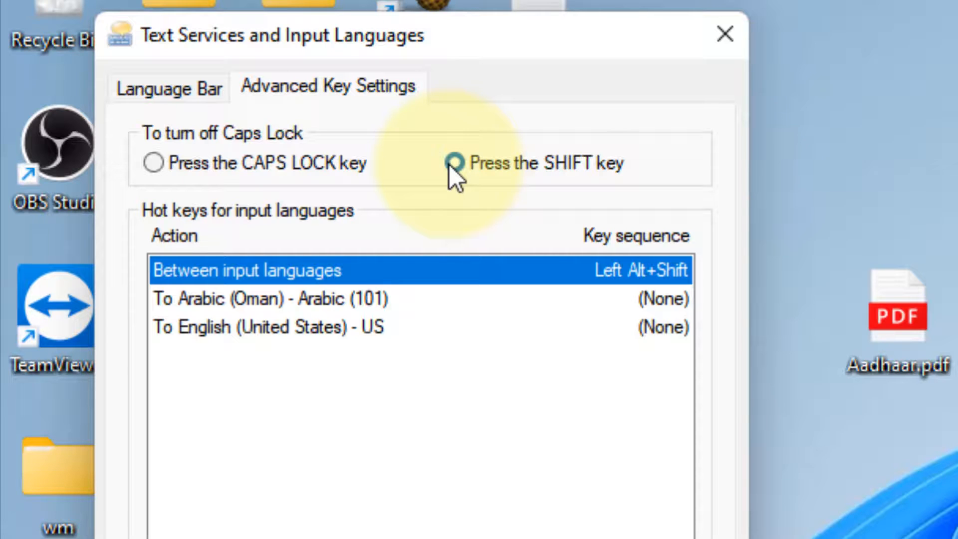
pyautogui.click(455, 163)
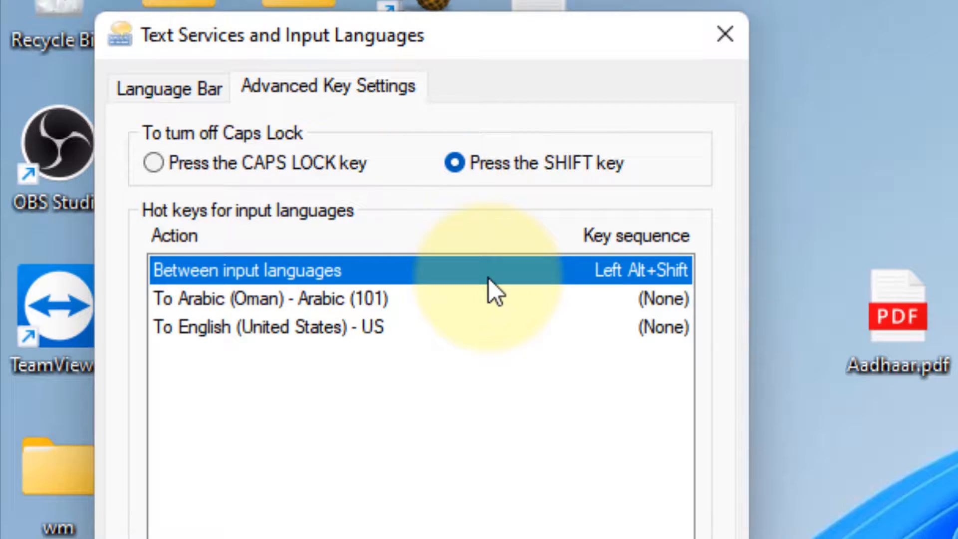